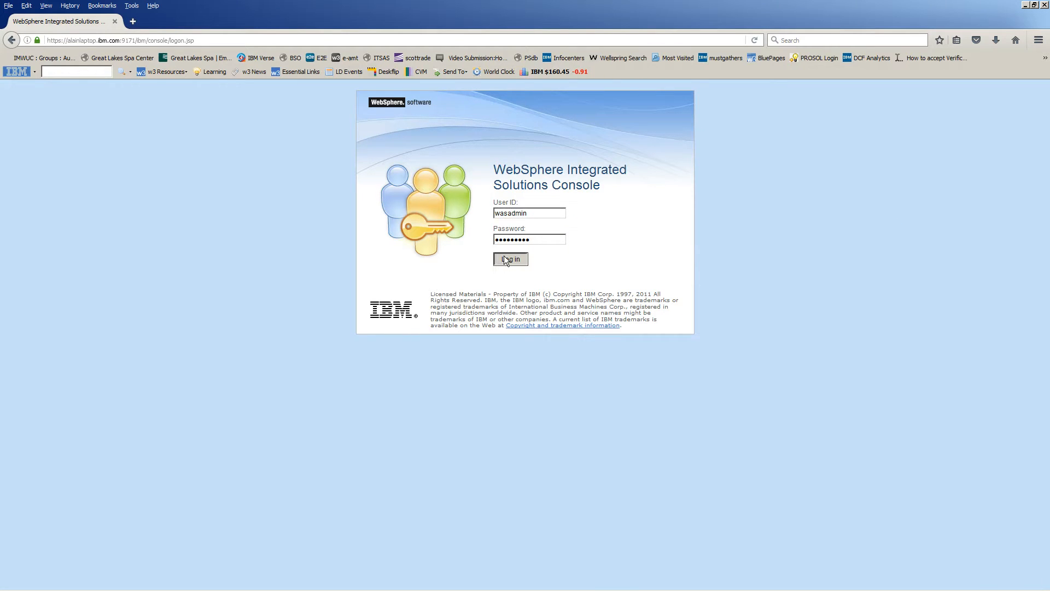
Step: Log in to the administrative console with the entered admin credentials
{"action": "left_click", "coordinate": [509, 259]}
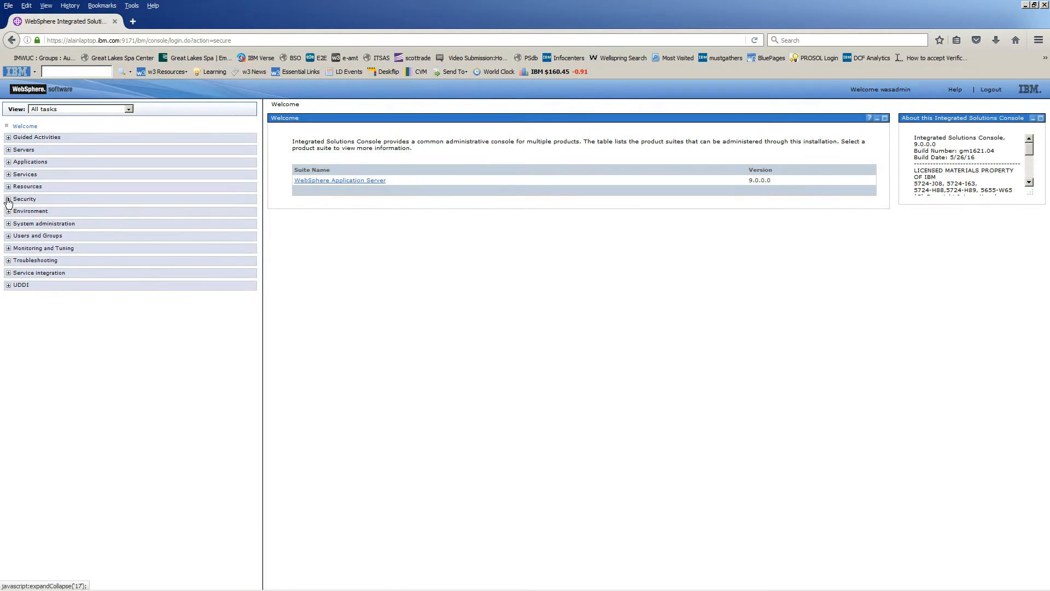
Step: Navigate via Security > SSL certificate and key management to the Key stores and certificates list
{"action": "left_click", "coordinate": [8, 199]}
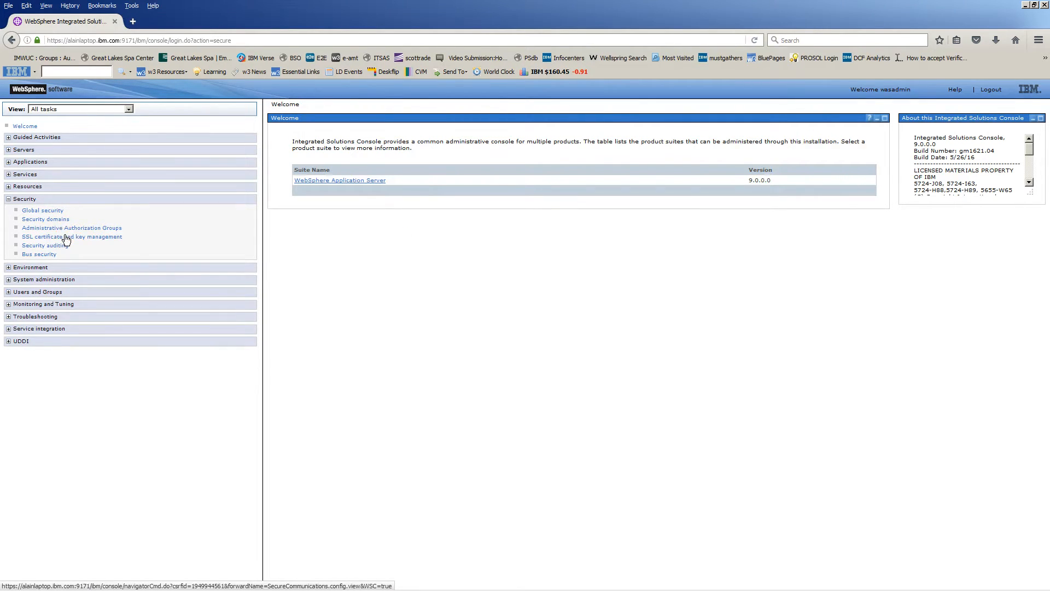
{"action": "left_click", "coordinate": [72, 237]}
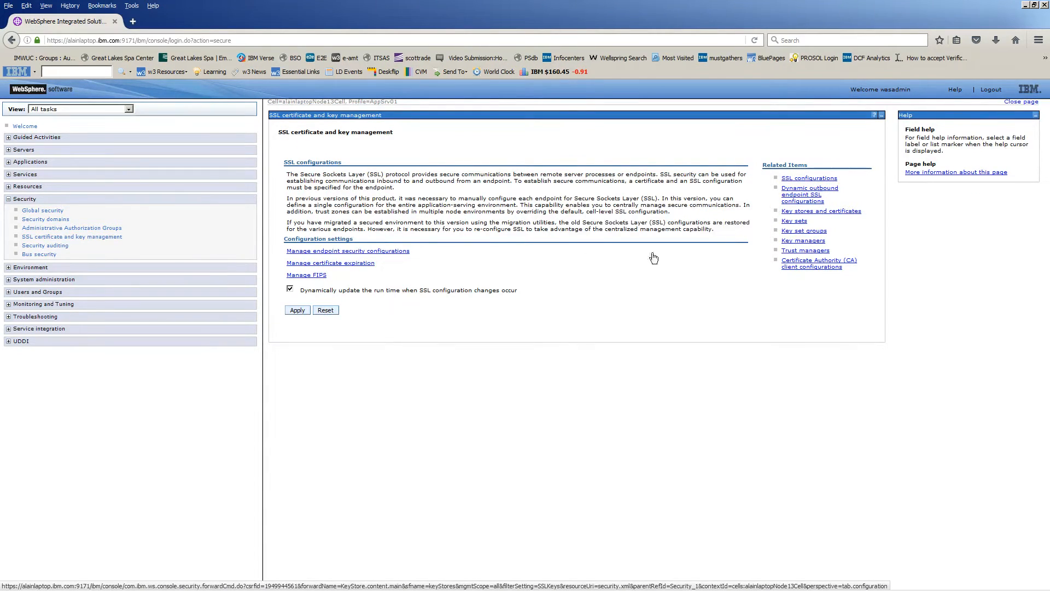
{"action": "left_click", "coordinate": [819, 210]}
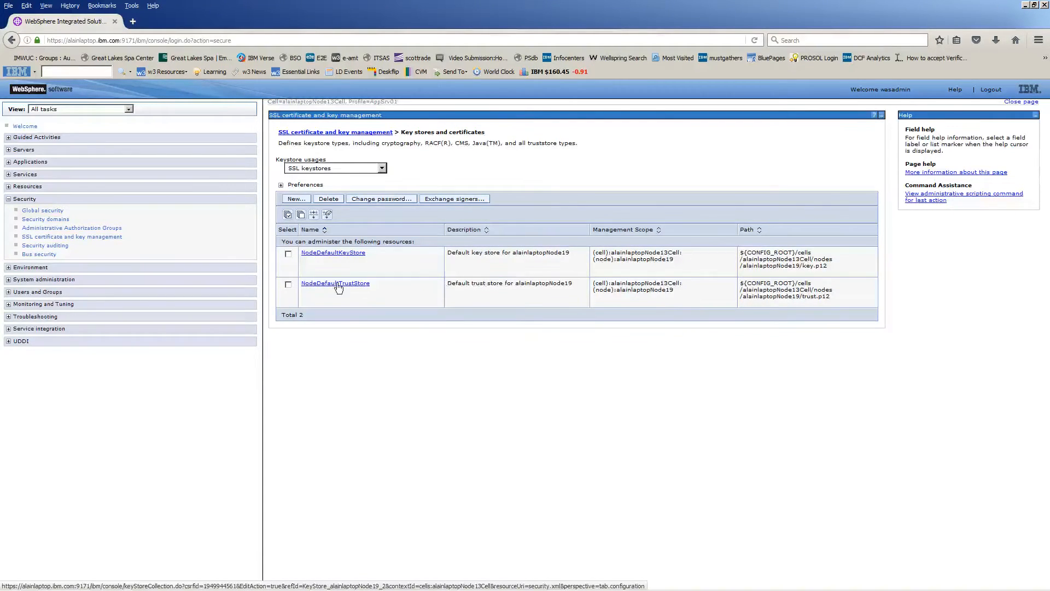
Step: Go to NodeDefaultTrustStore's Signer certificates and begin a Retrieve from port
{"action": "left_click", "coordinate": [335, 282]}
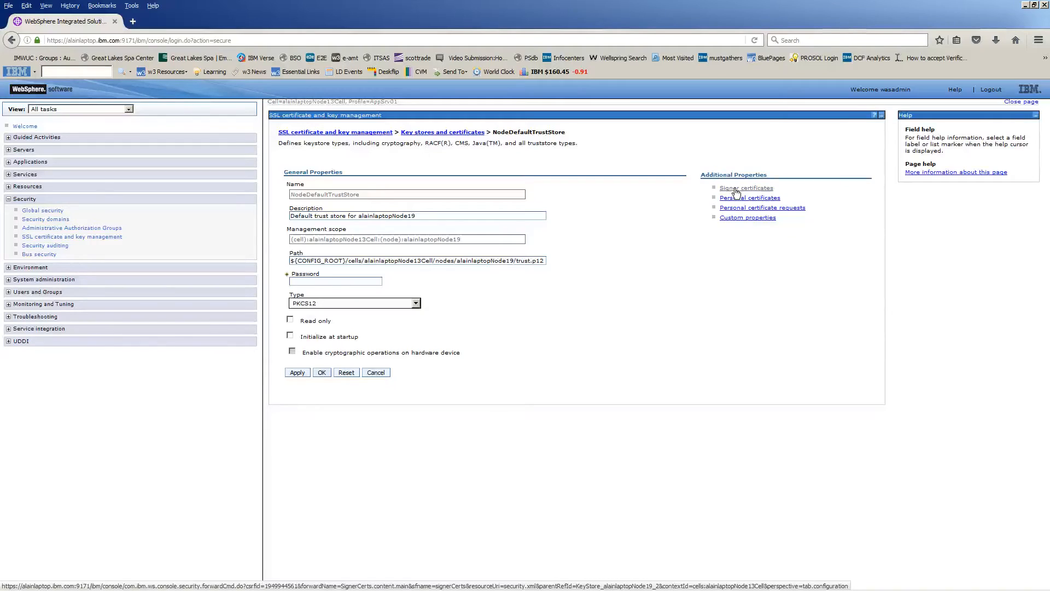
{"action": "left_click", "coordinate": [745, 187]}
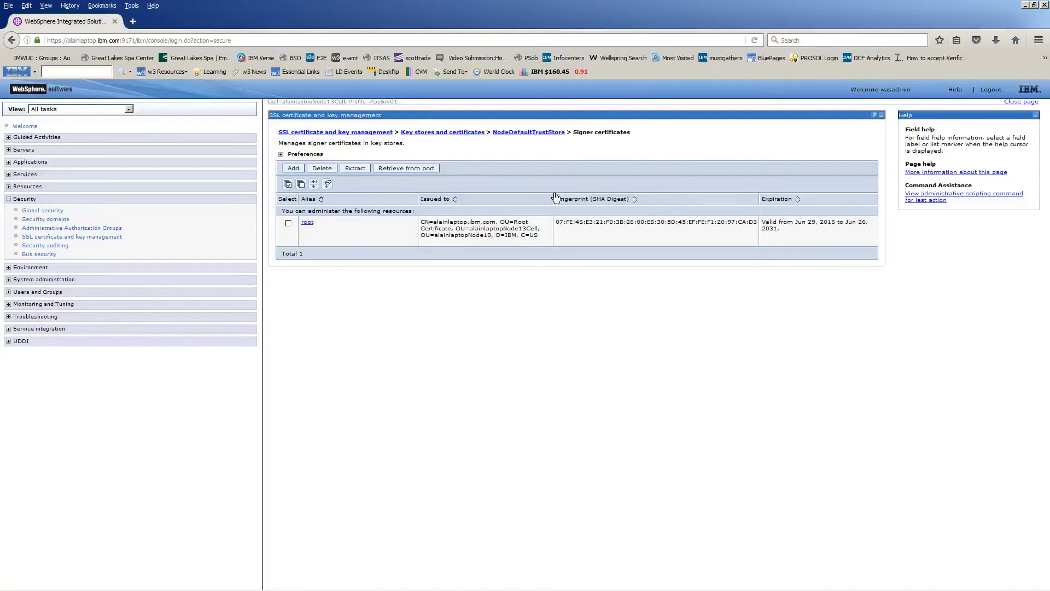
{"action": "left_click", "coordinate": [405, 167]}
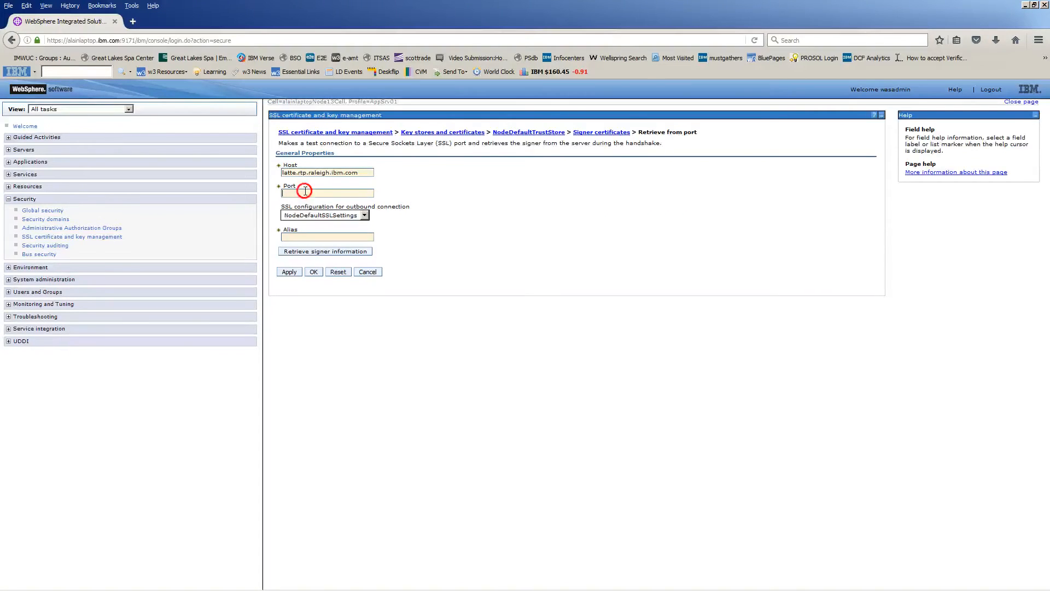
Step: Enter port 636 and alias ldapcert for host latte.rtp.raleigh.ibm.com
{"action": "type", "text": "636"}
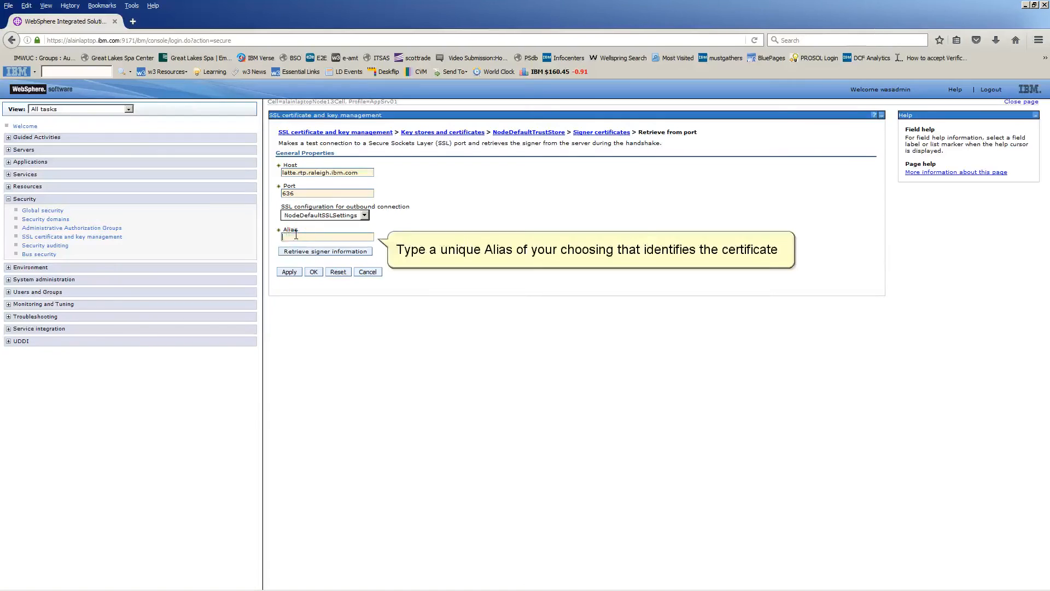
{"action": "type", "text": "ldapcert"}
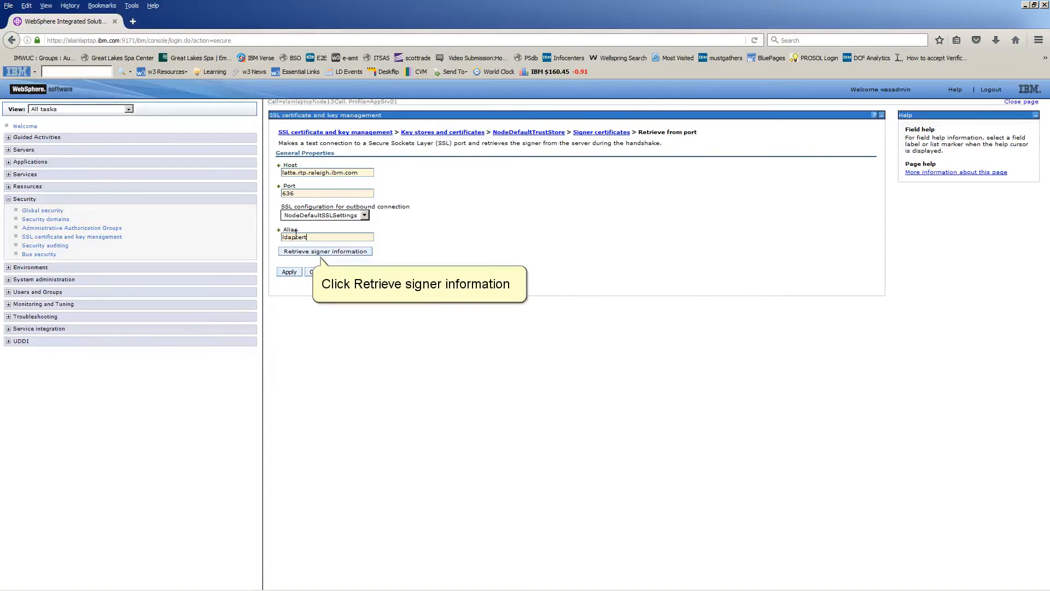
Step: Retrieve the signer information from the LDAP server on port 636
{"action": "left_click", "coordinate": [325, 251]}
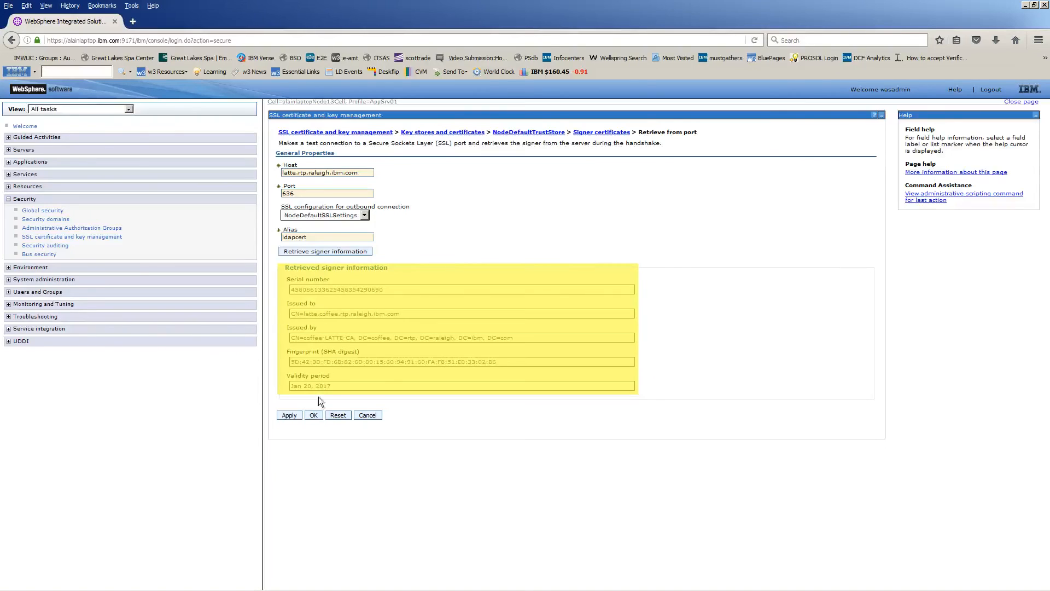
Step: Confirm with OK to add ldapcert to the truststore's signer certificates
{"action": "left_click", "coordinate": [313, 415]}
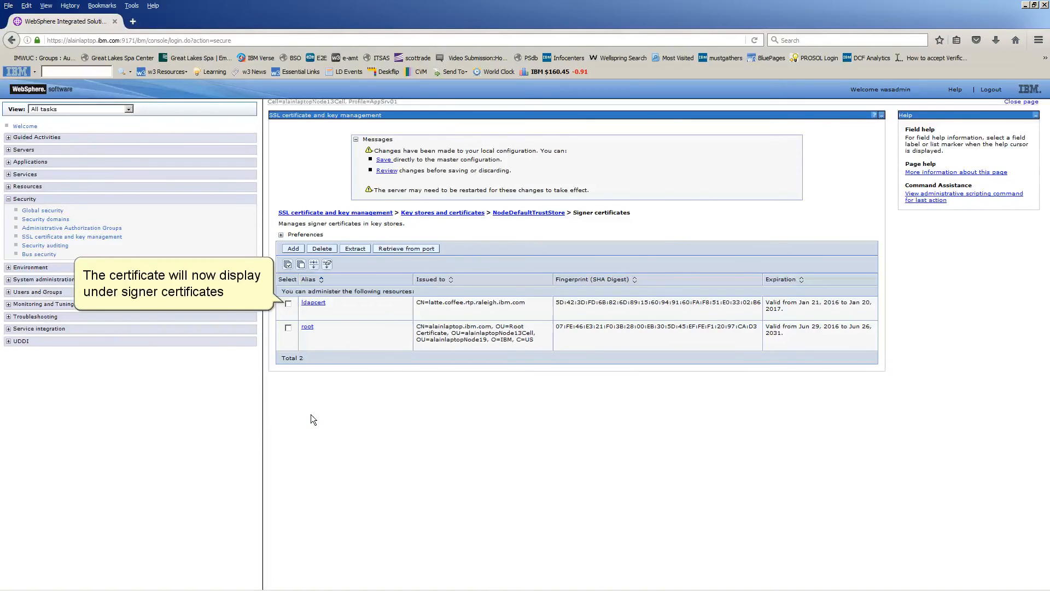
{"action": "mouse_move", "coordinate": [333, 347]}
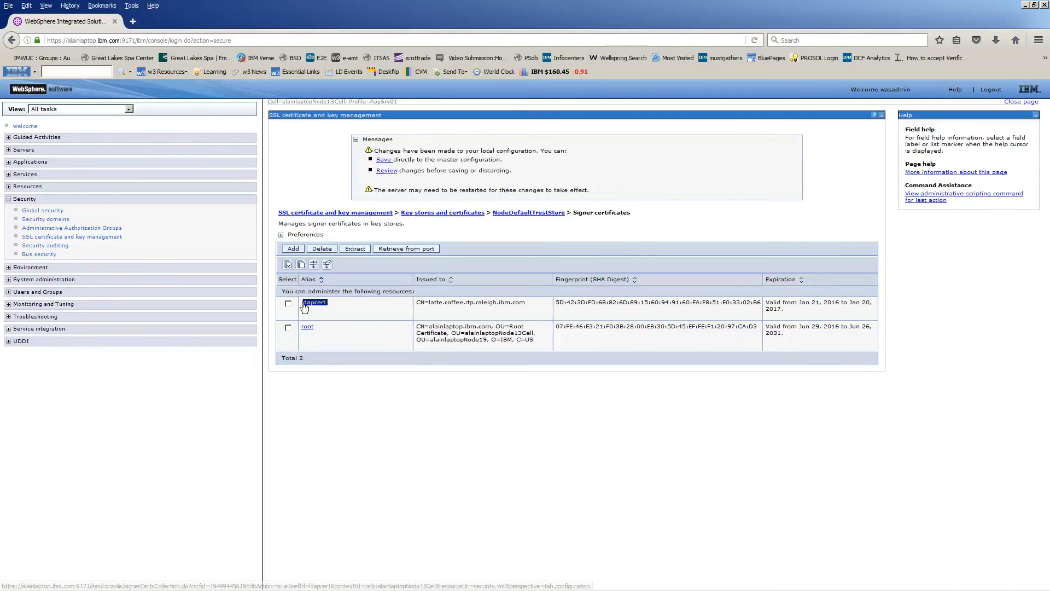
{"action": "mouse_move", "coordinate": [384, 160]}
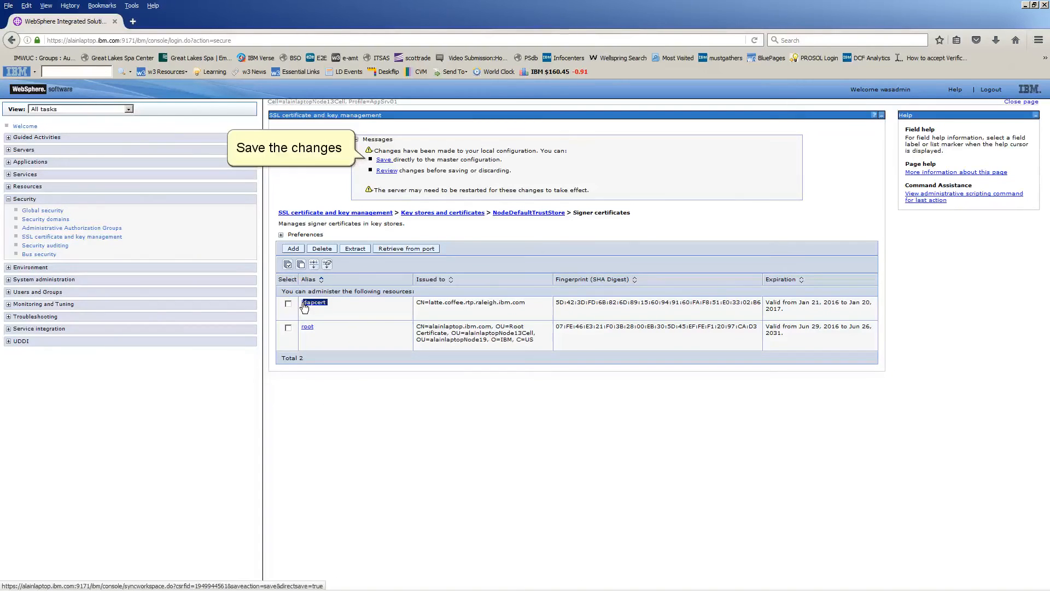